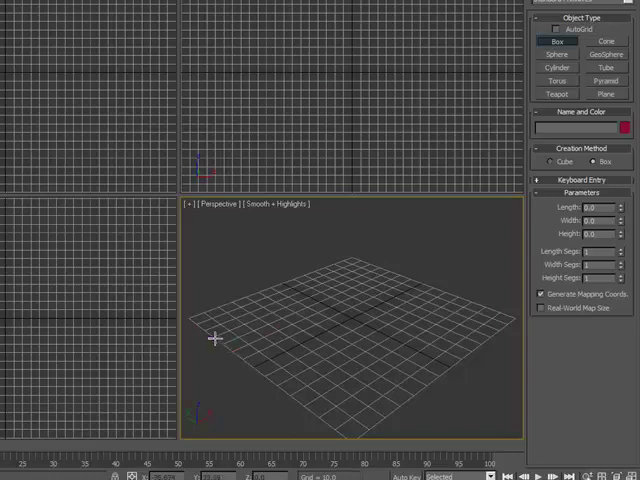
- Drag out a long flat Box01 slab in Perspective and maximize that viewport
left_click_drag(212, 340, 497, 277)
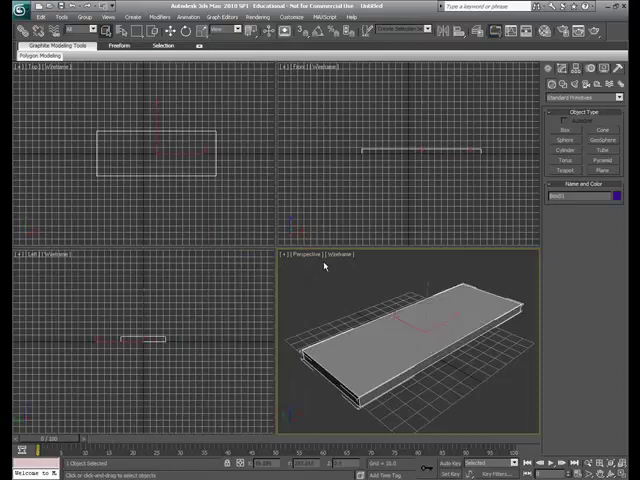
left_click(405, 335)
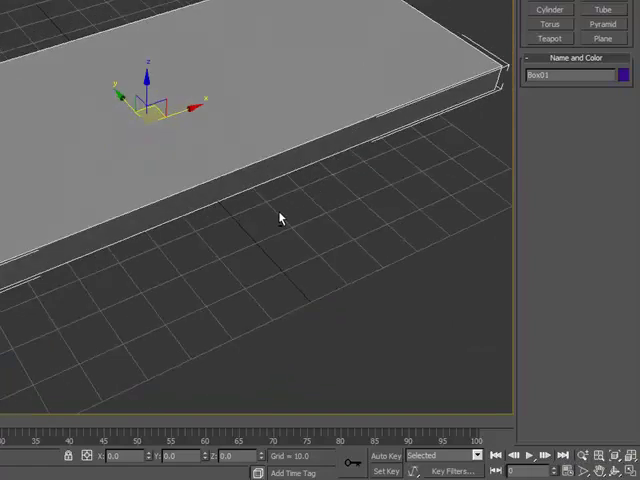
- Convert Box01 to Editable Poly and chamfer the two corner vertices at one end
right_click(280, 217)
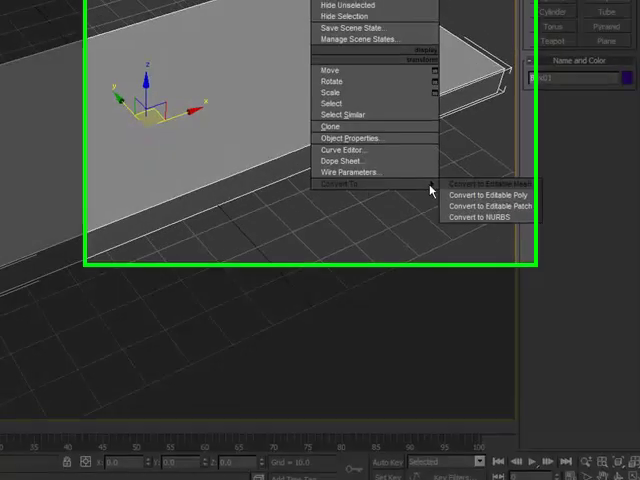
left_click(483, 193)
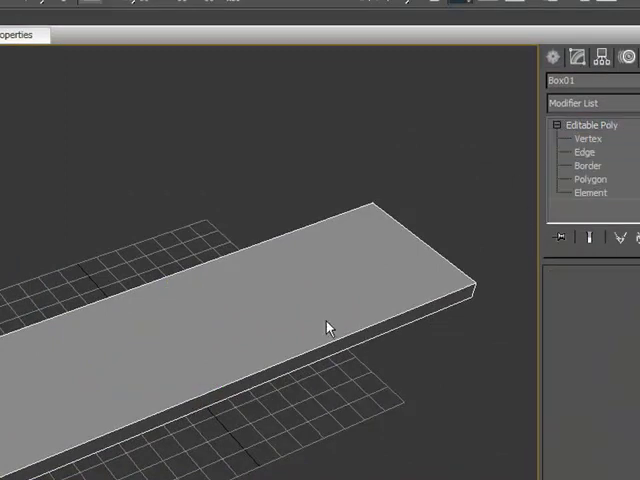
left_click(584, 152)
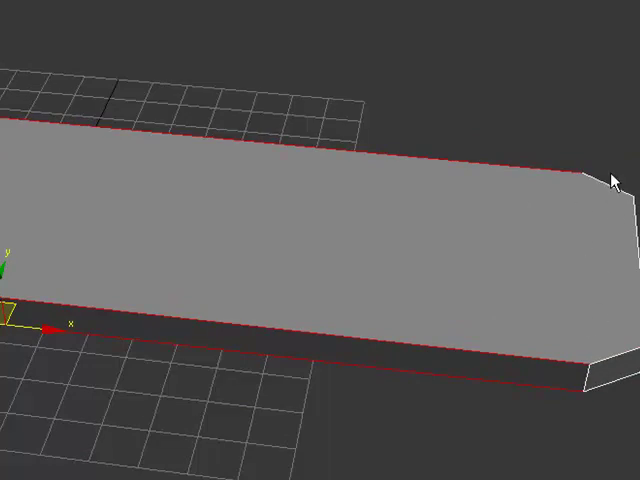
- Connect the long edges with 1 segment at slide 98, near the angled end
right_click(610, 180)
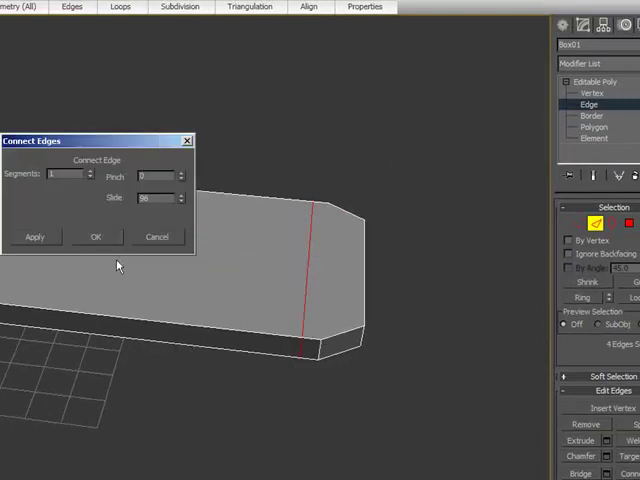
left_click(96, 237)
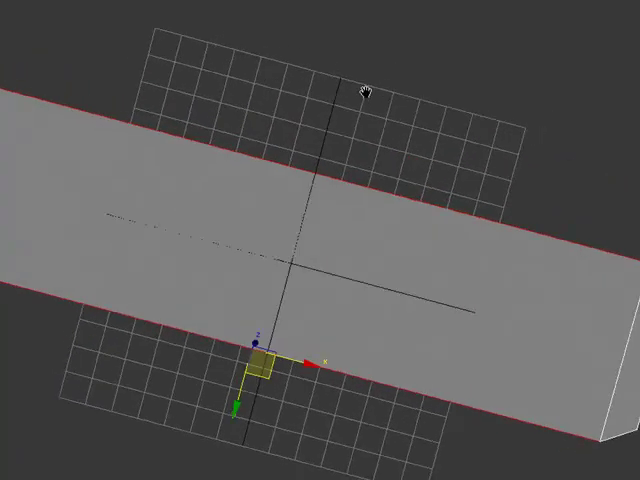
- Connect the long edges with 2 segments, pinch 12 and slide 0, across the middle
left_click_drag(360, 90, 605, 335)
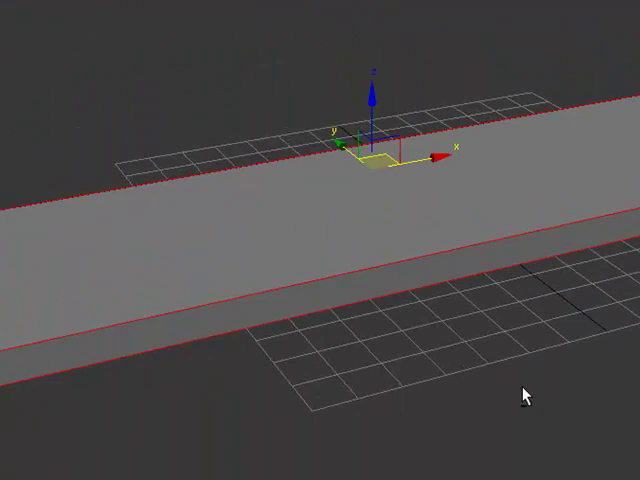
left_click_drag(520, 395, 548, 342)
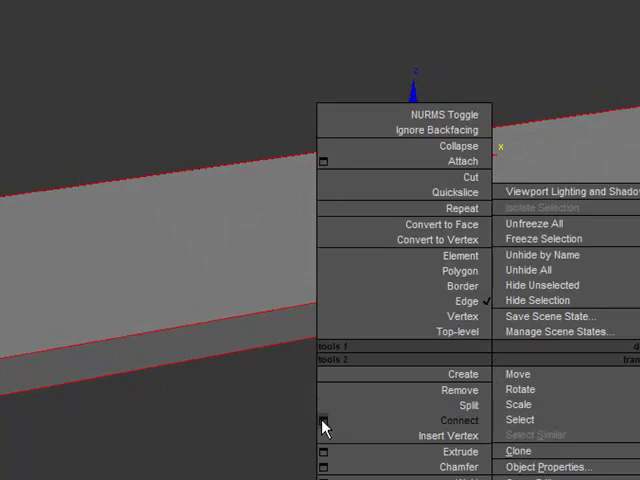
left_click(324, 419)
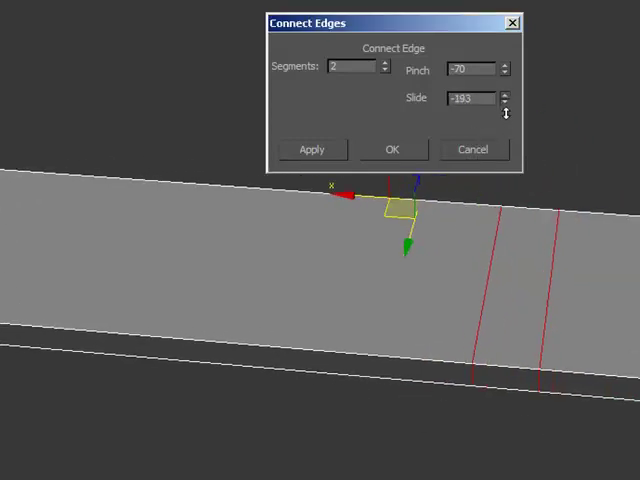
left_click(392, 149)
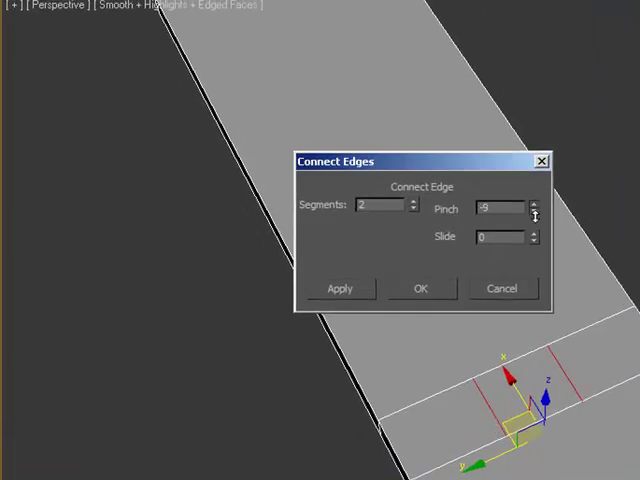
left_click_drag(533, 207, 533, 330)
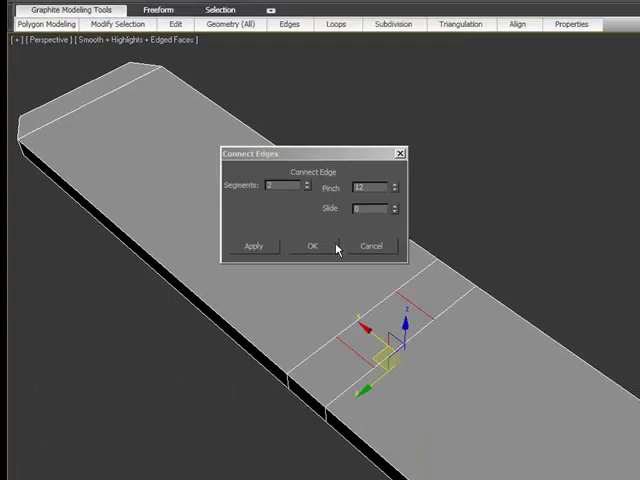
left_click(311, 246)
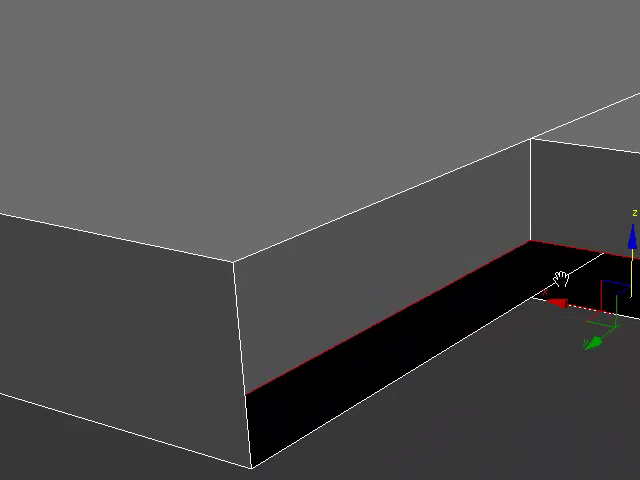
- Extrude the selected middle polygons downward into a recessed cutout across the board
right_click(560, 285)
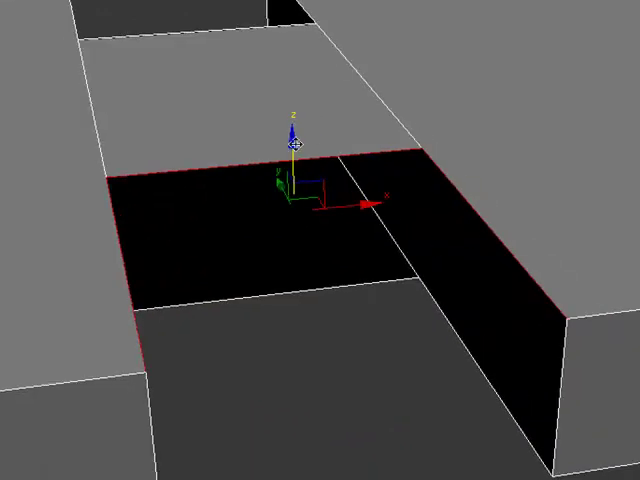
right_click(300, 200)
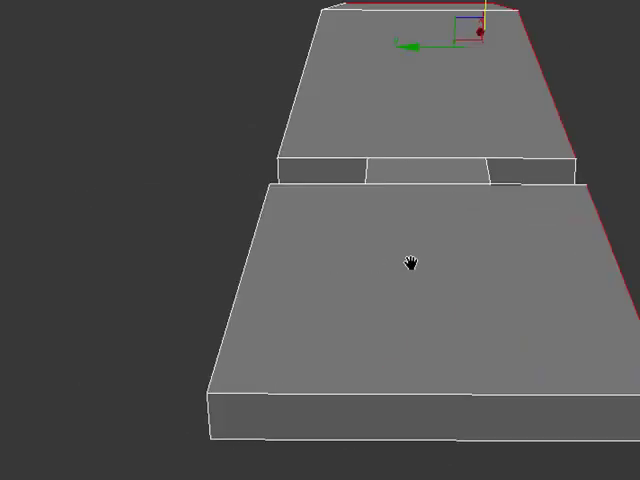
- Orbit across the notch to finish the narrow, lowered bridge between the halves
left_click_drag(410, 262, 285, 278)
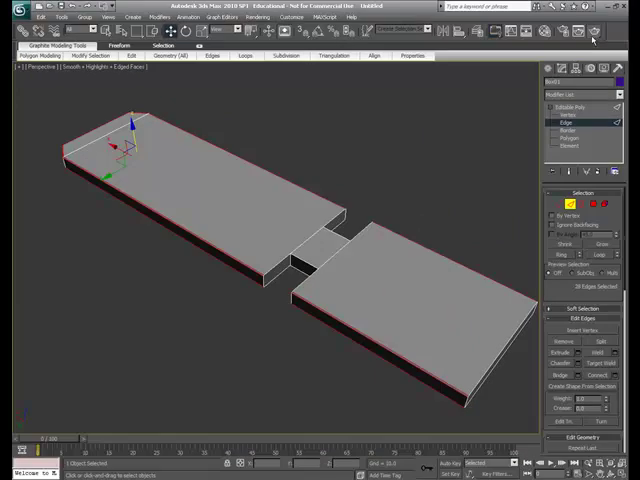
- Render the board from the Perspective view with Render Production
left_click(585, 32)
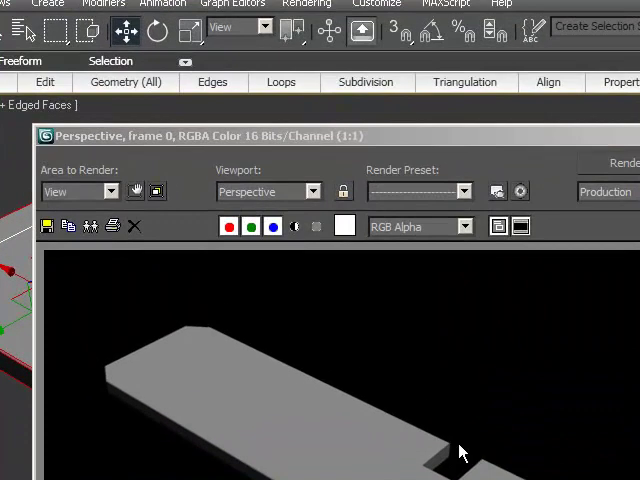
mouse_move(518, 388)
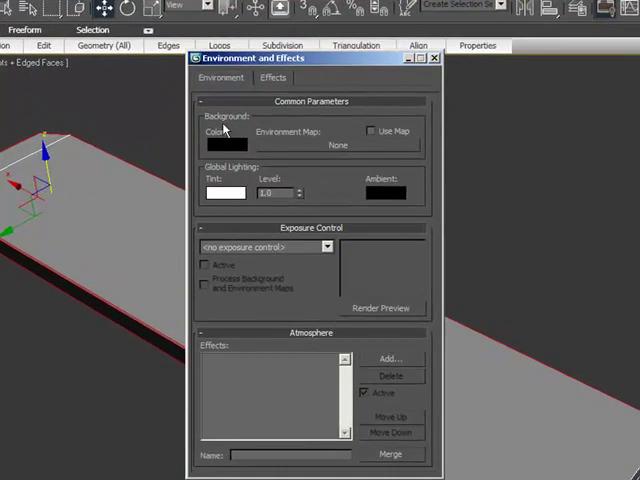
- Set the environment background color to gray, re-render, and close the frame window
left_click(226, 142)
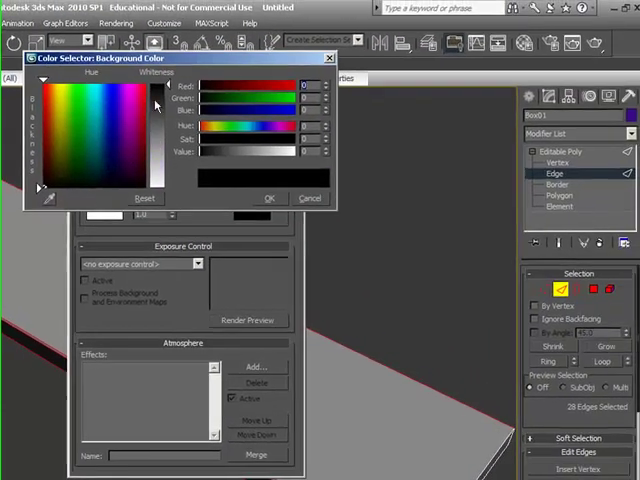
left_click(107, 165)
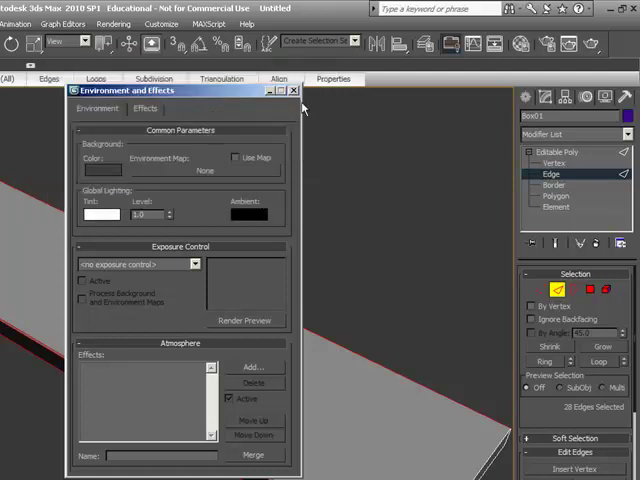
left_click(293, 90)
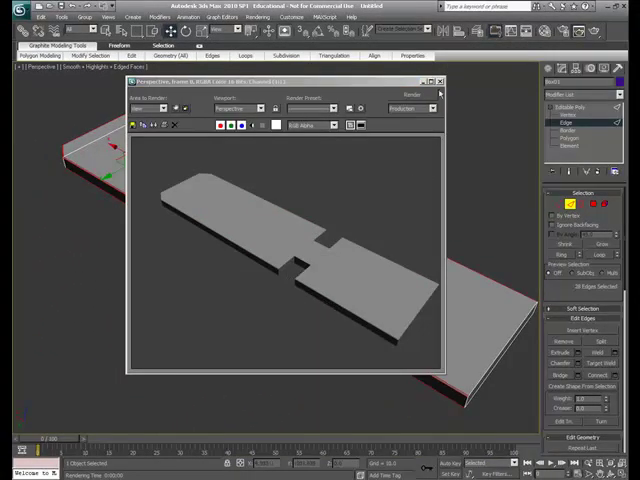
left_click(439, 81)
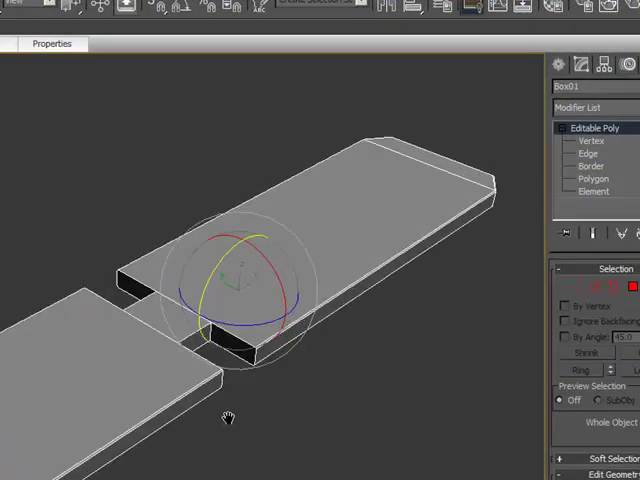
- Select the end section's long side edges and open their Connect settings
left_click(588, 153)
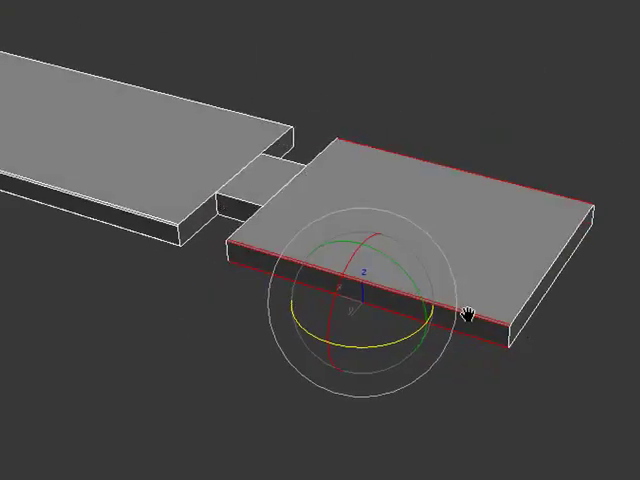
right_click(475, 310)
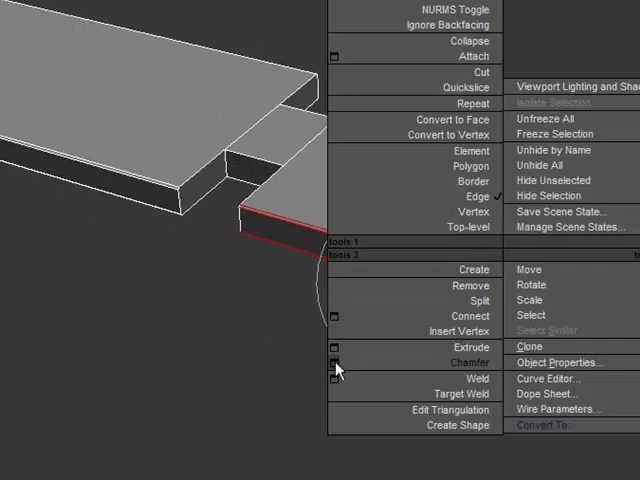
left_click(337, 315)
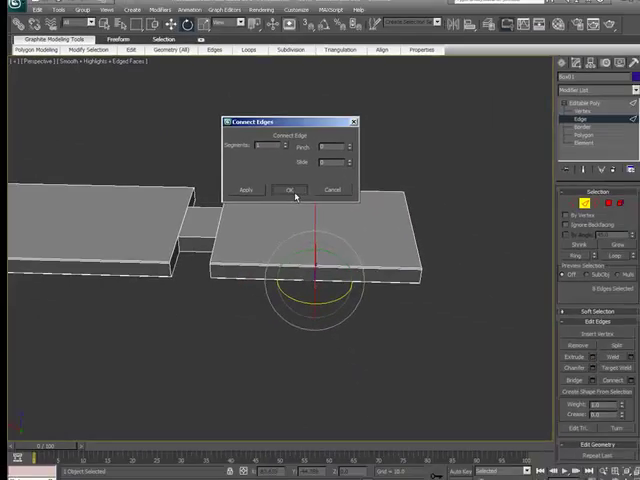
left_click(289, 190)
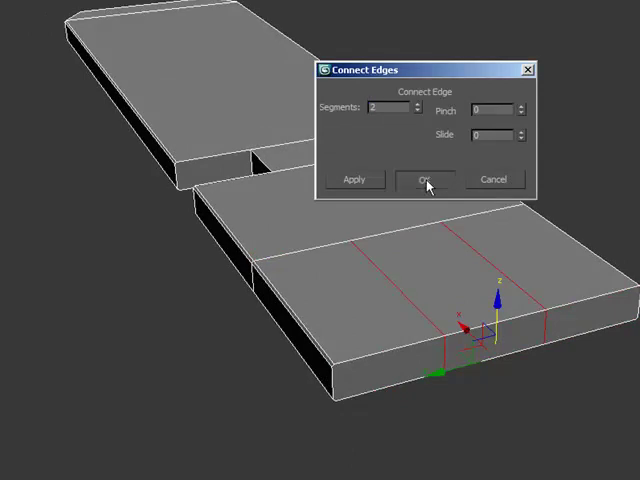
- Apply 2 connecting segments across the board's end section
left_click(423, 179)
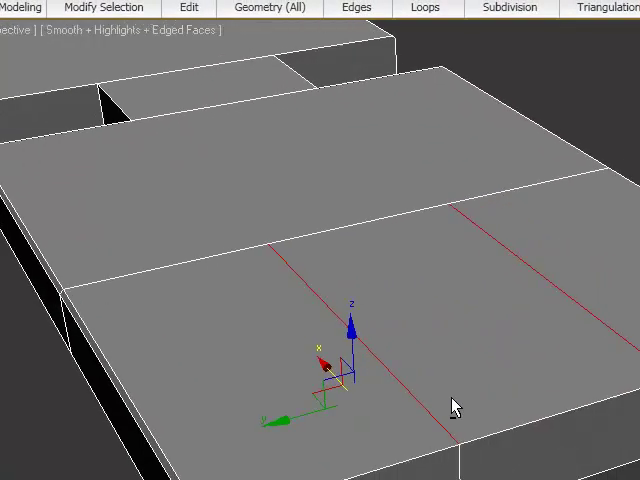
- Connect the two selected cross edges with a single middle edge (Segments 1)
right_click(455, 405)
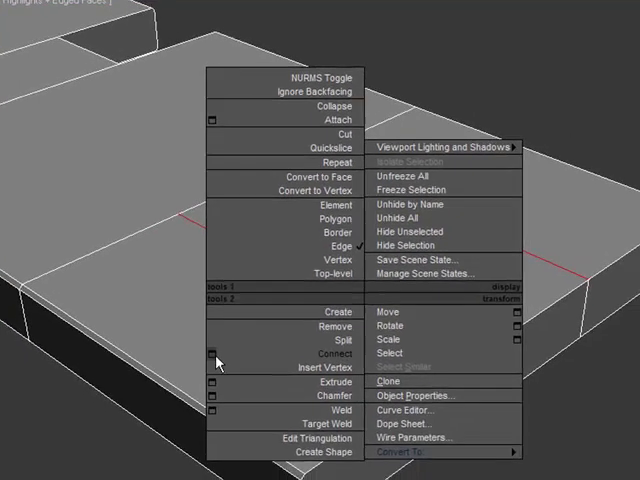
left_click(213, 354)
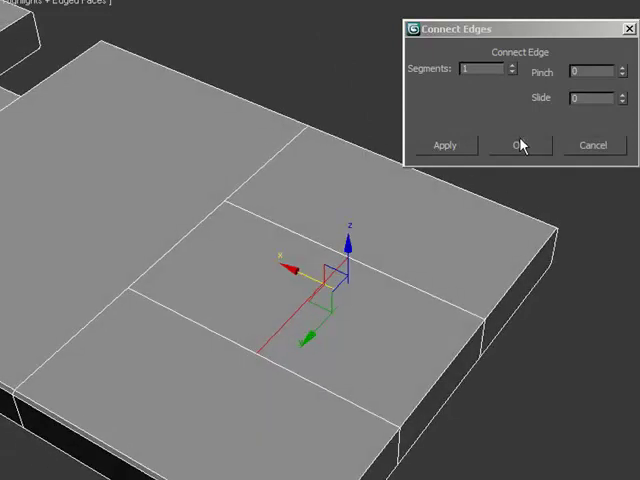
left_click(519, 145)
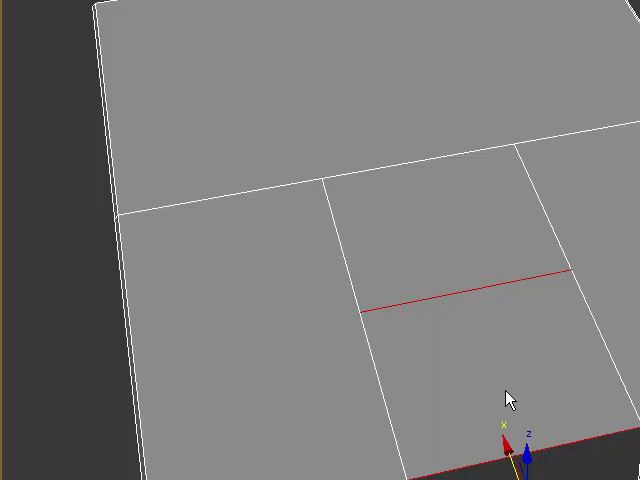
- Connect the selected edges again to frame a small rectangular cell at the board's end
right_click(508, 398)
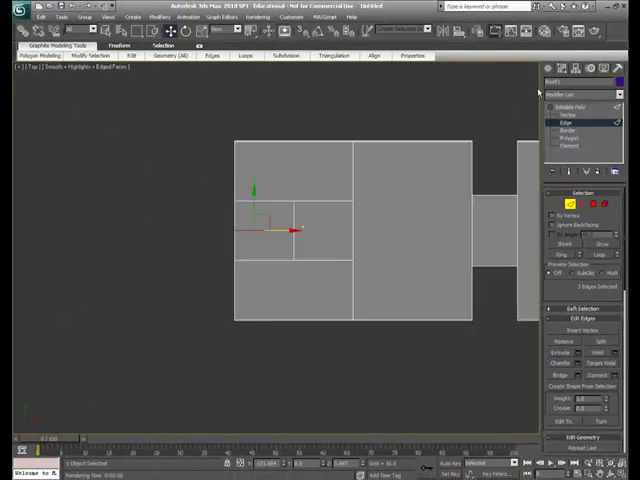
- Switch to Vertex sub-object level and change the viewport to Top view
left_click(562, 116)
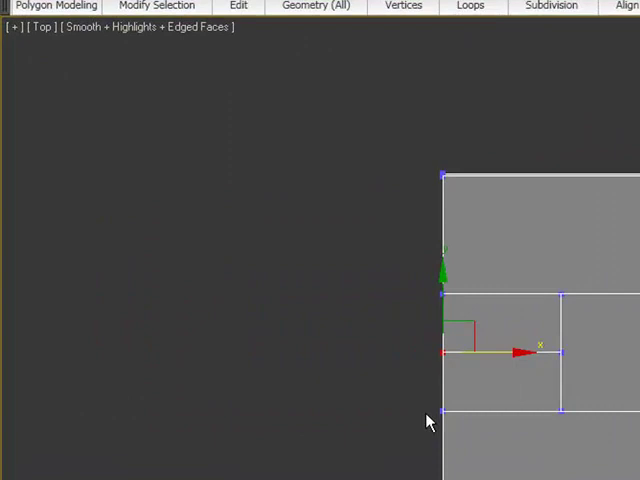
mouse_move(415, 400)
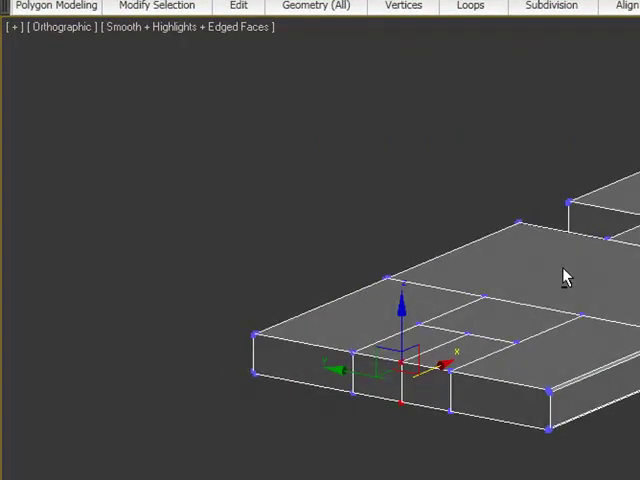
key("t")
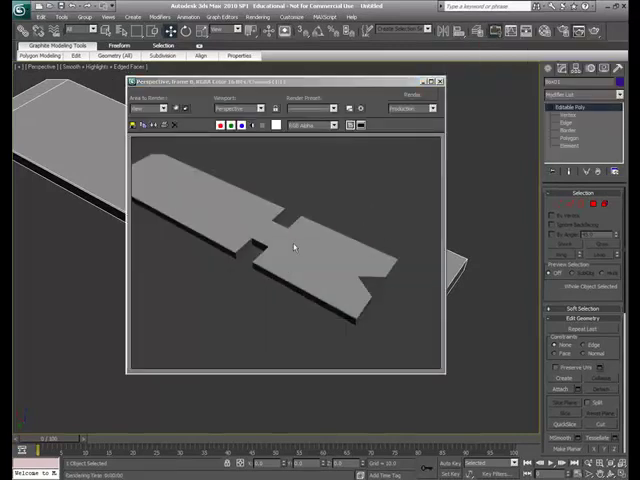
left_click(438, 81)
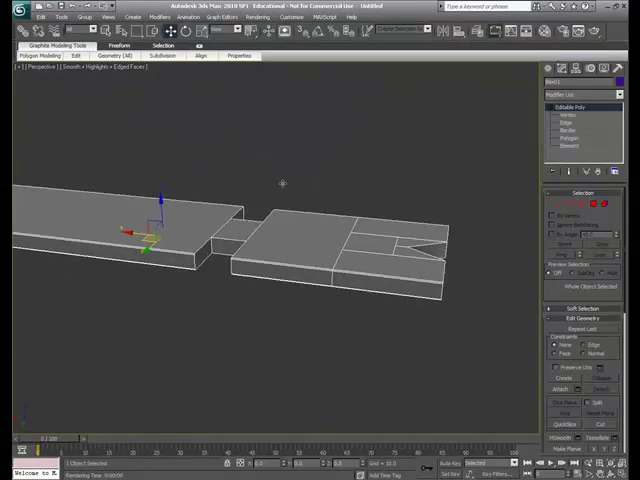